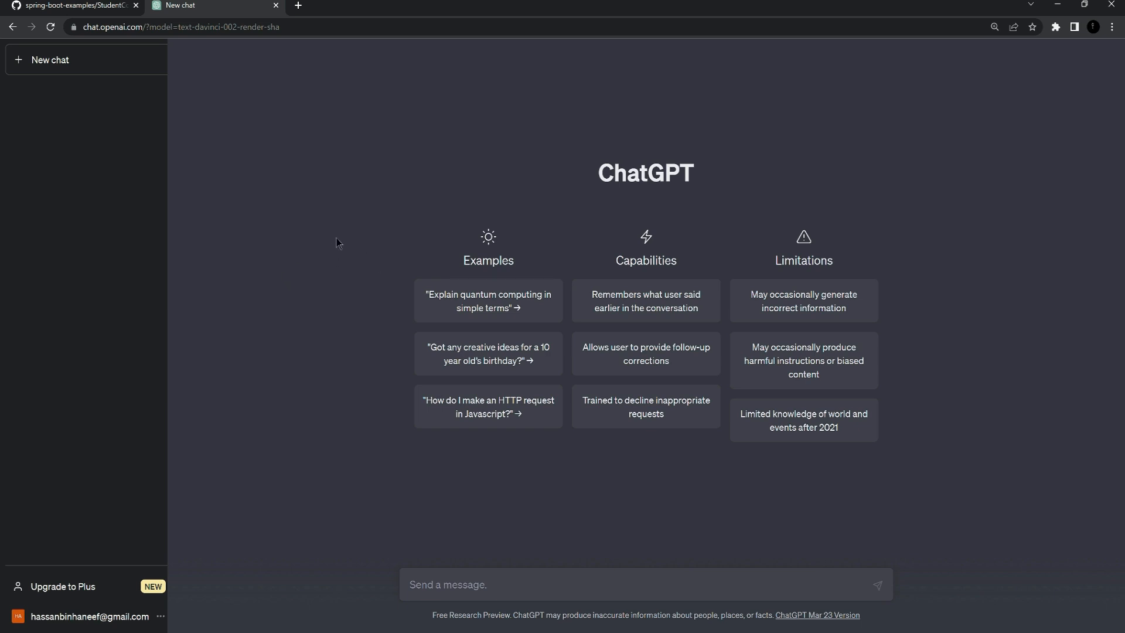
pyautogui.moveTo(332, 239)
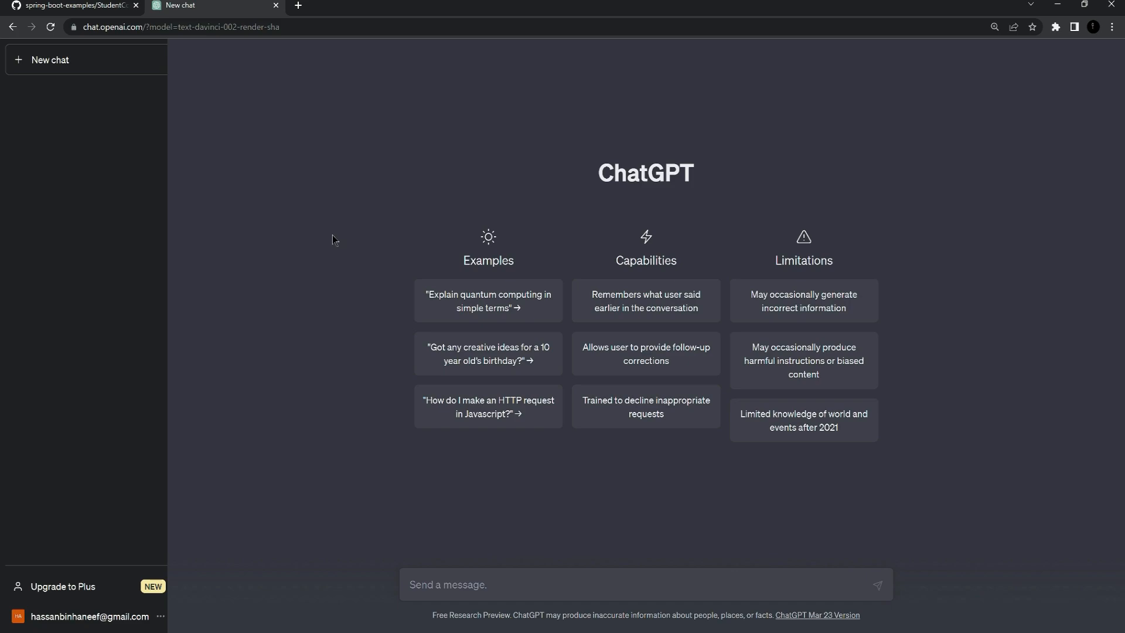
# Reopen StudentController.java from its controller folder in the spring-boot-examples repository.
pyautogui.click(72, 6)
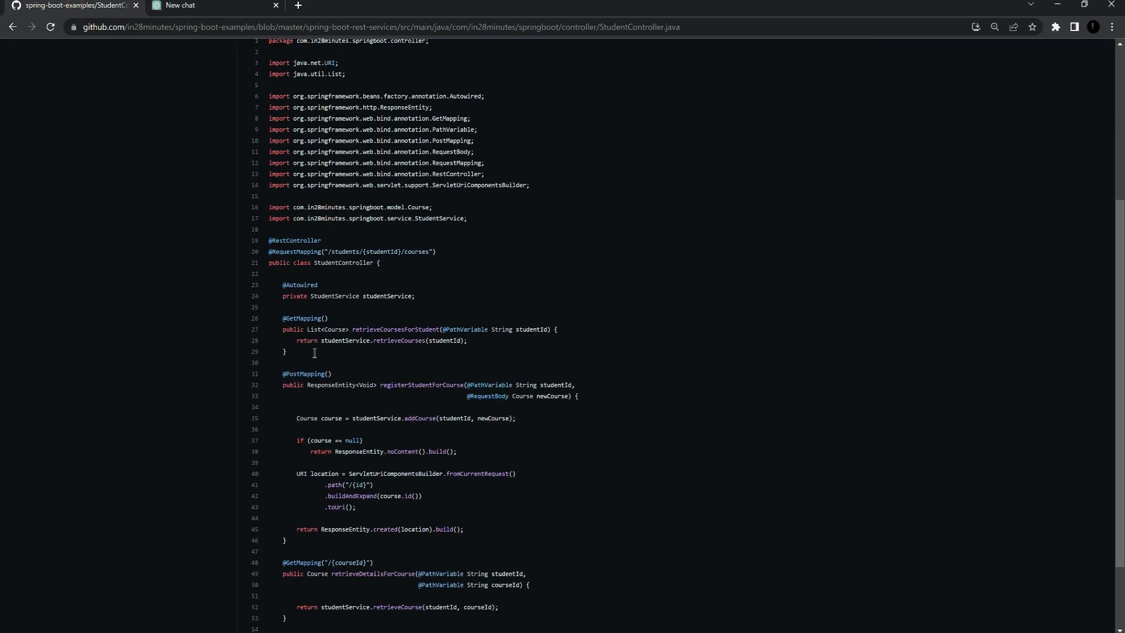
pyautogui.scroll(-3)
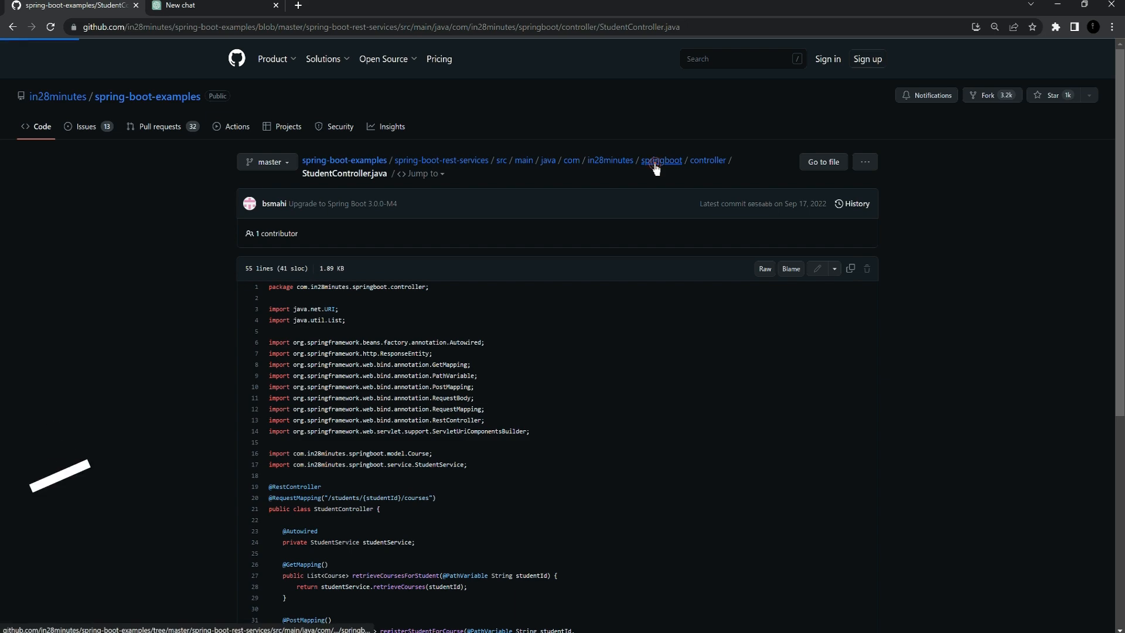
pyautogui.click(661, 161)
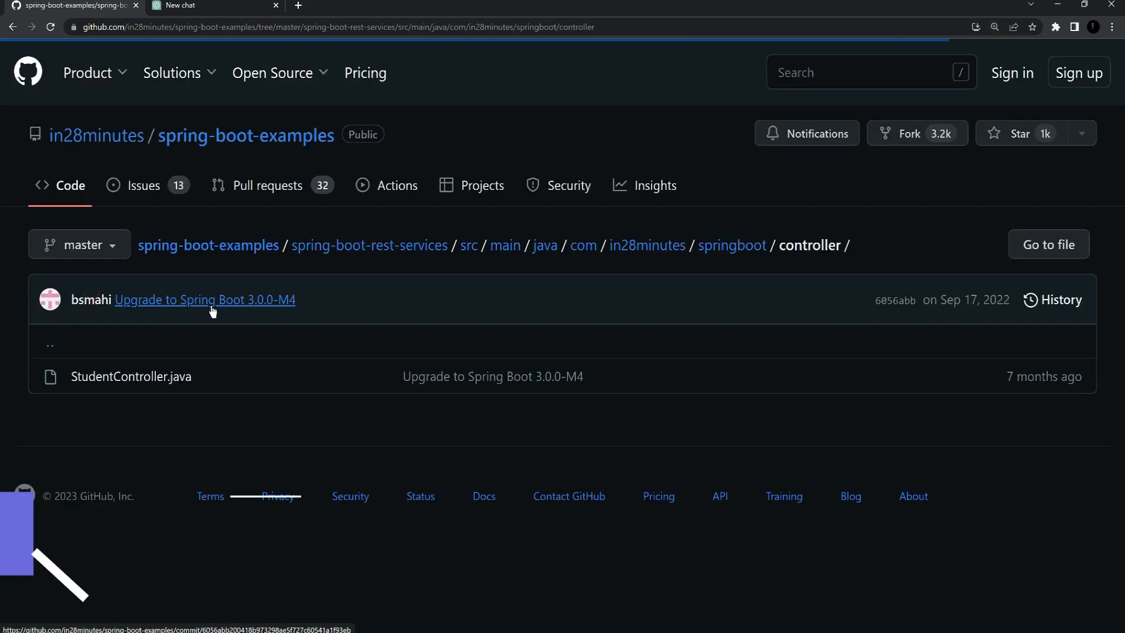
pyautogui.click(130, 376)
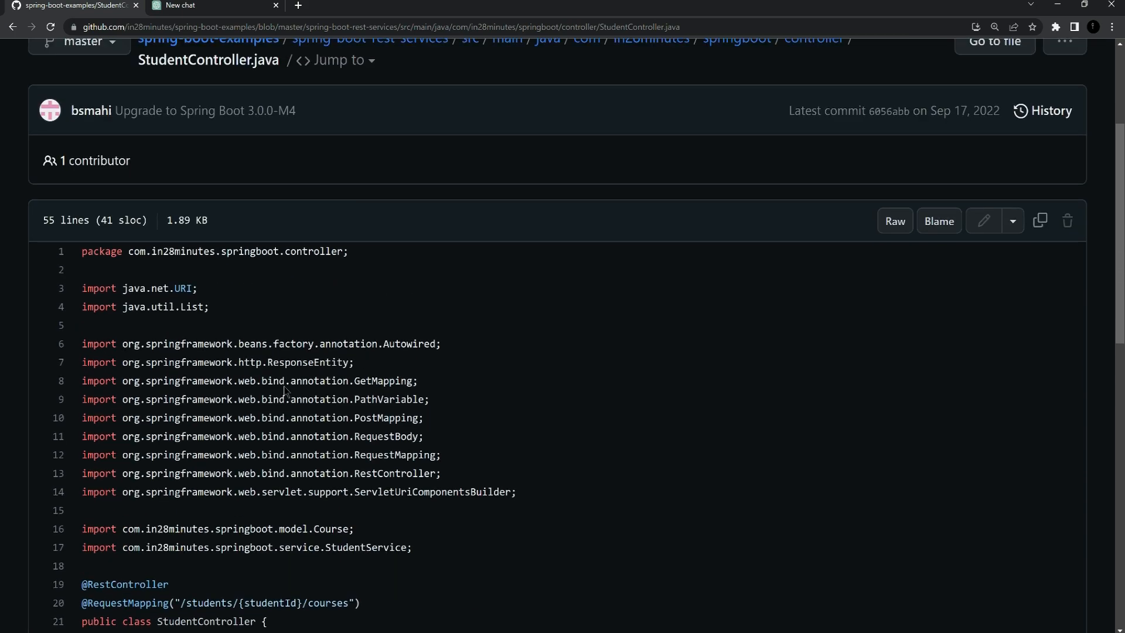
pyautogui.scroll(-3)
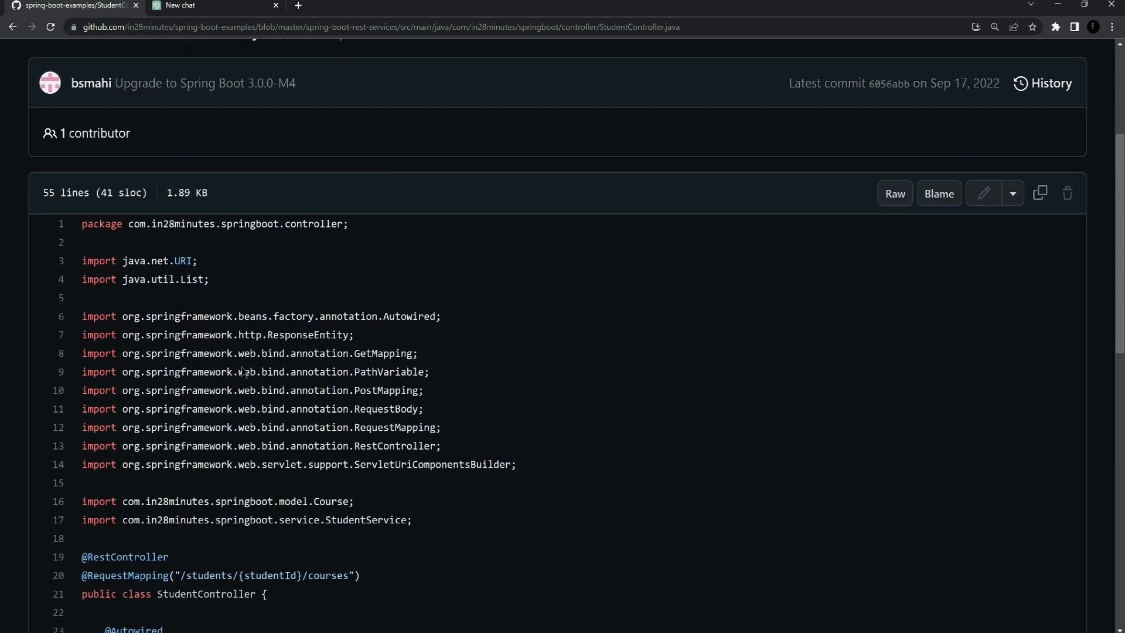
# Send the StudentController code with 'Regenerate the code snippet below, but please include comments to each line of code'.
pyautogui.click(208, 6)
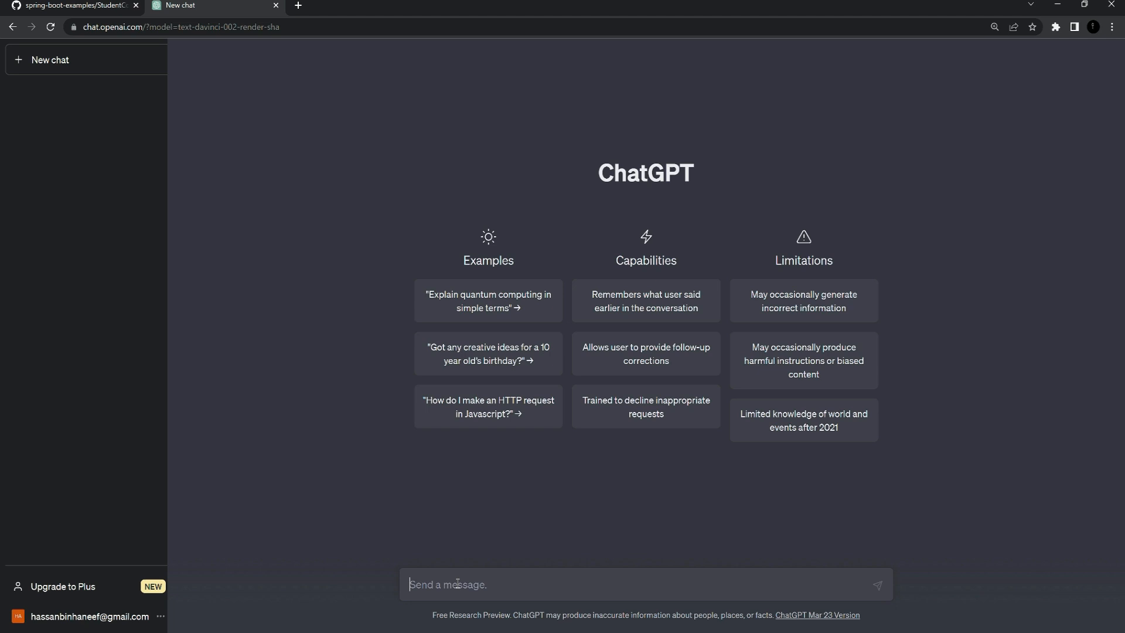
pyautogui.write('@GetMapping("/{courseId}")')
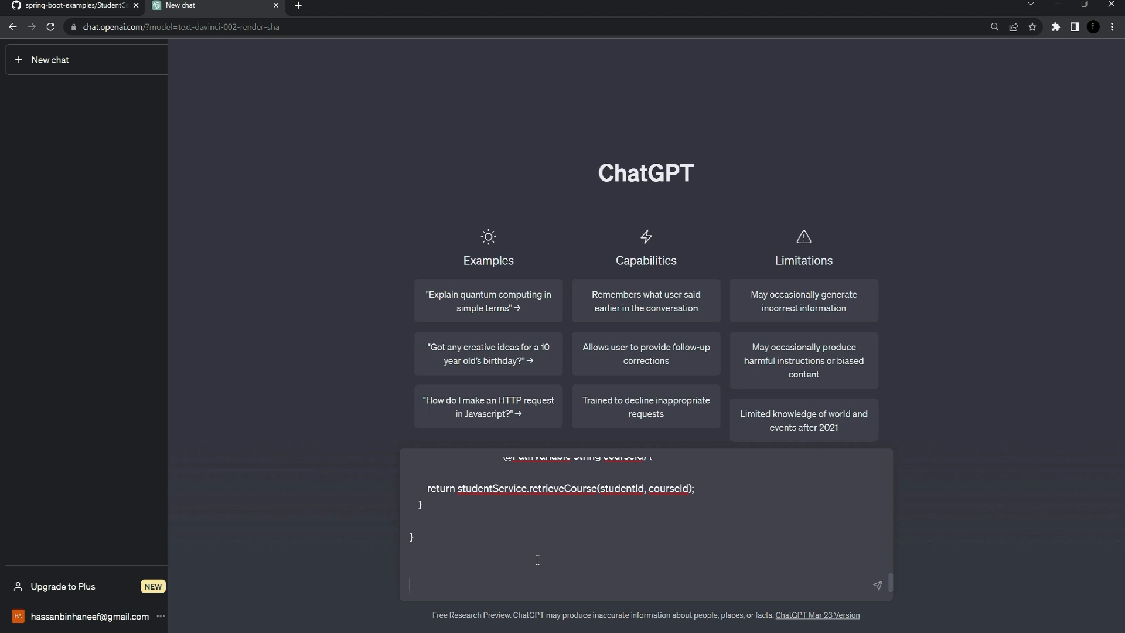
pyautogui.write('Regenerate the code snippet below, but please include comments to each line of code')
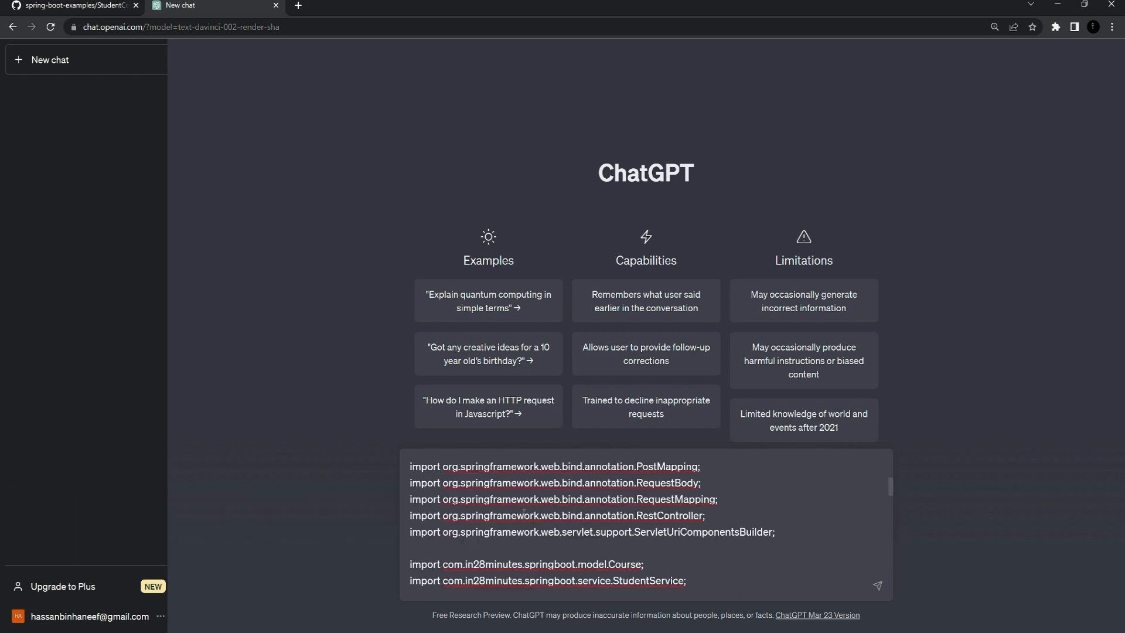
pyautogui.scroll(-3)
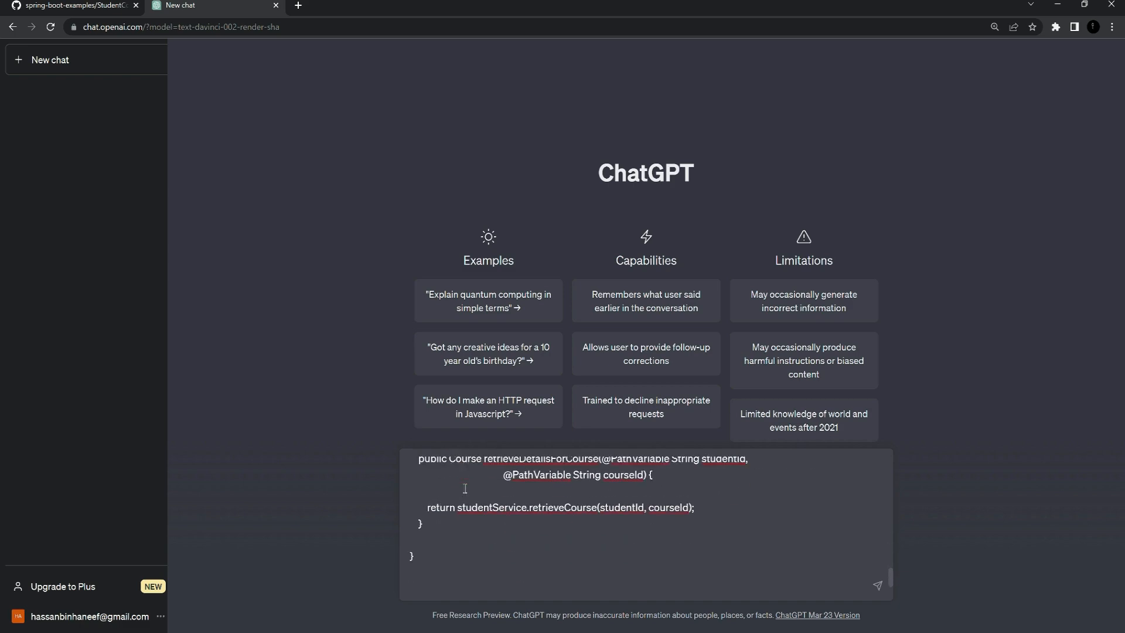
pyautogui.write('Regenerate the code snippet below, but please include comments to each line of code')
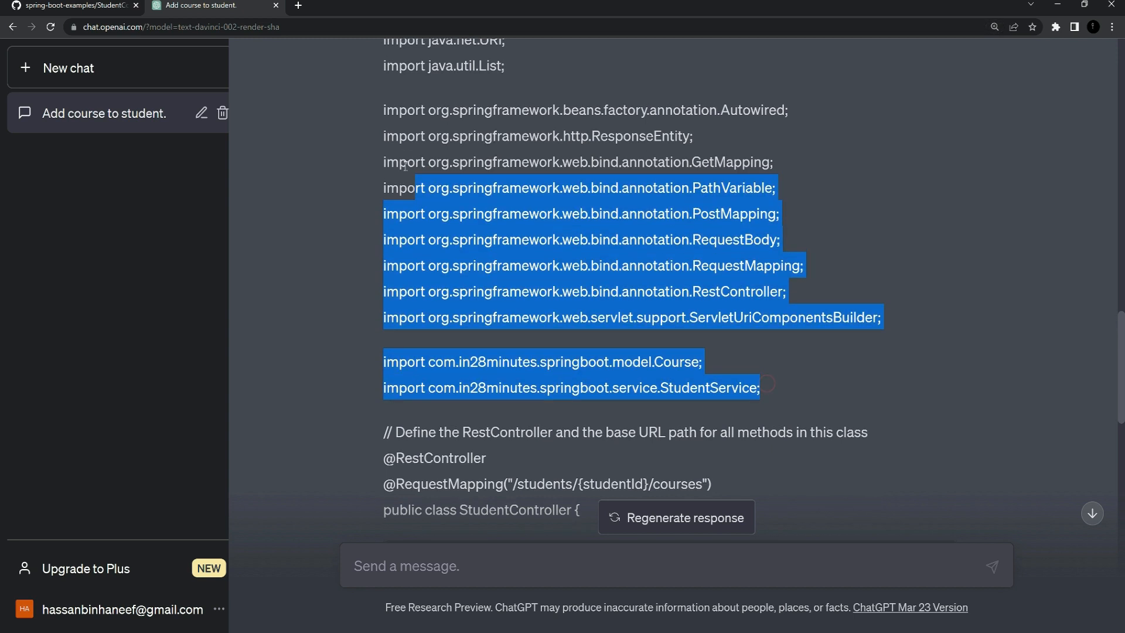
pyautogui.scroll(3)
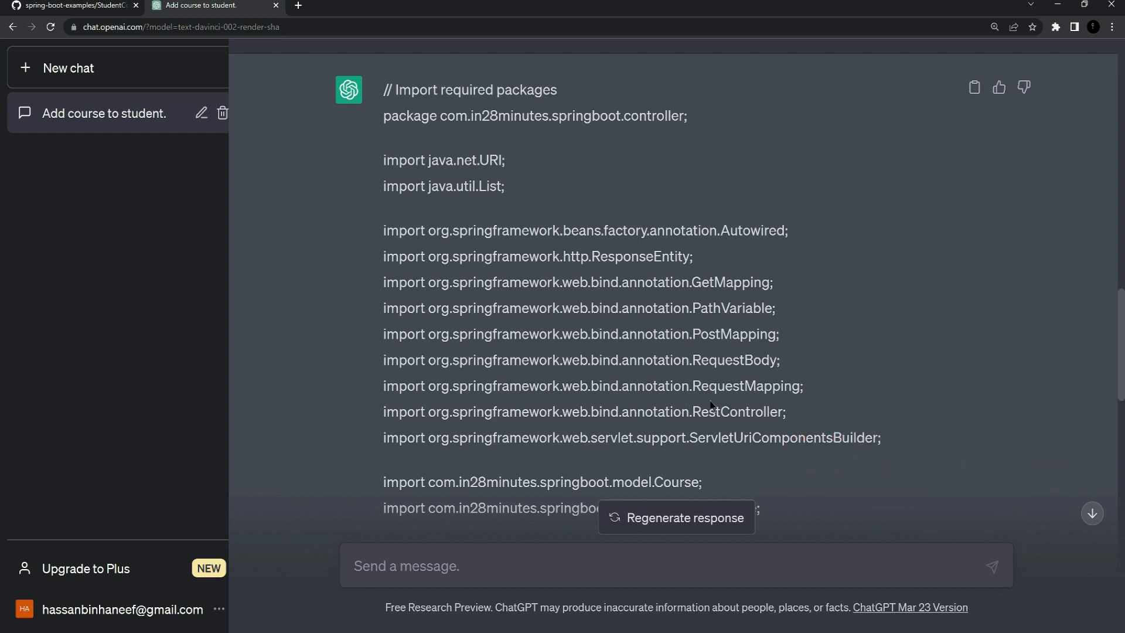
pyautogui.scroll(-3)
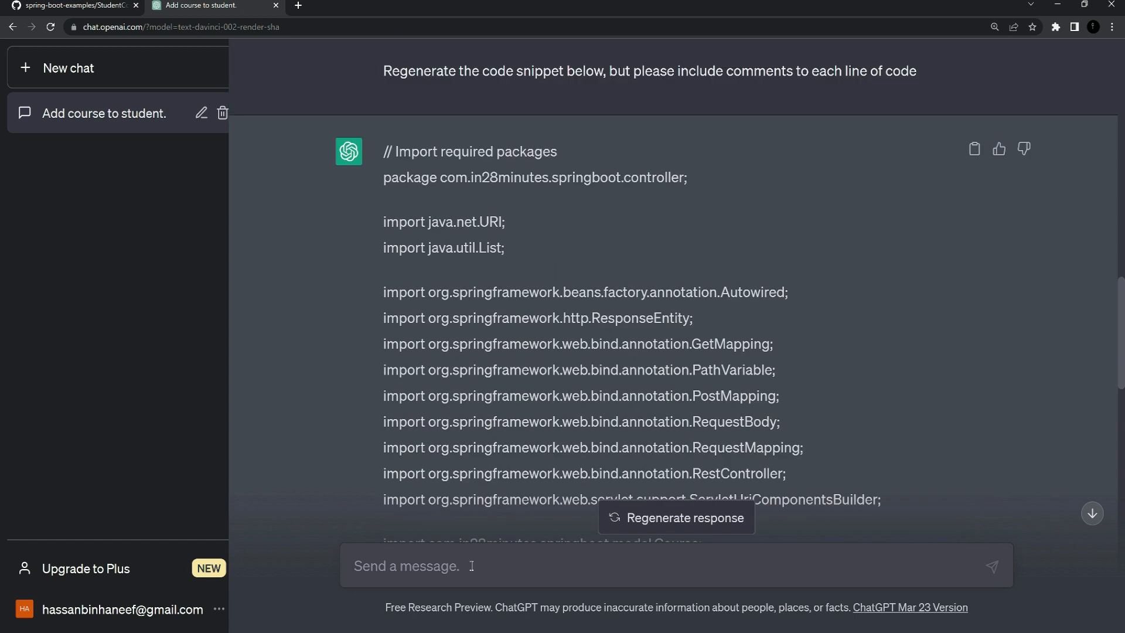
# Send the follow-up 'Add comments to each one of the library imported in this code.'.
pyautogui.write('Add comments to each one of the library imported in this code.')
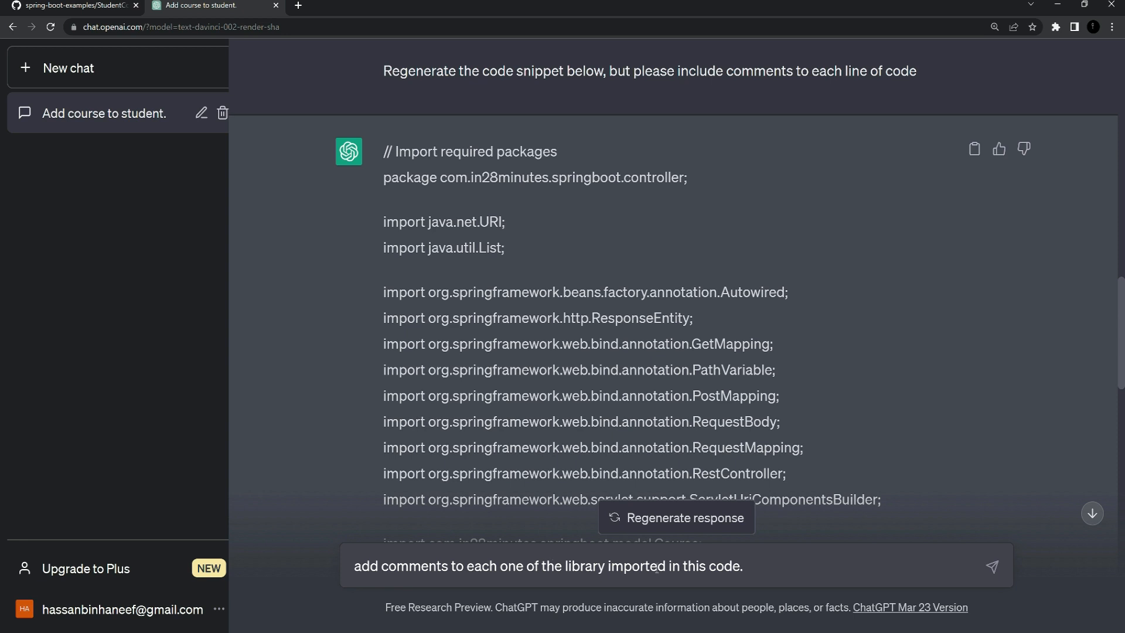
pyautogui.scroll(-3)
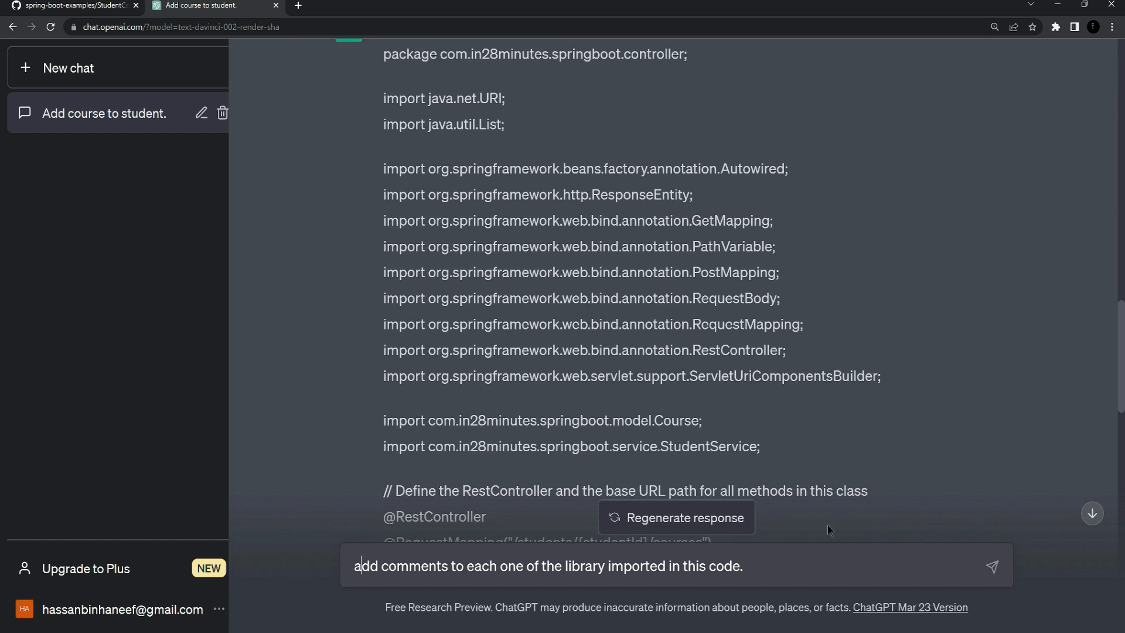
pyautogui.click(992, 566)
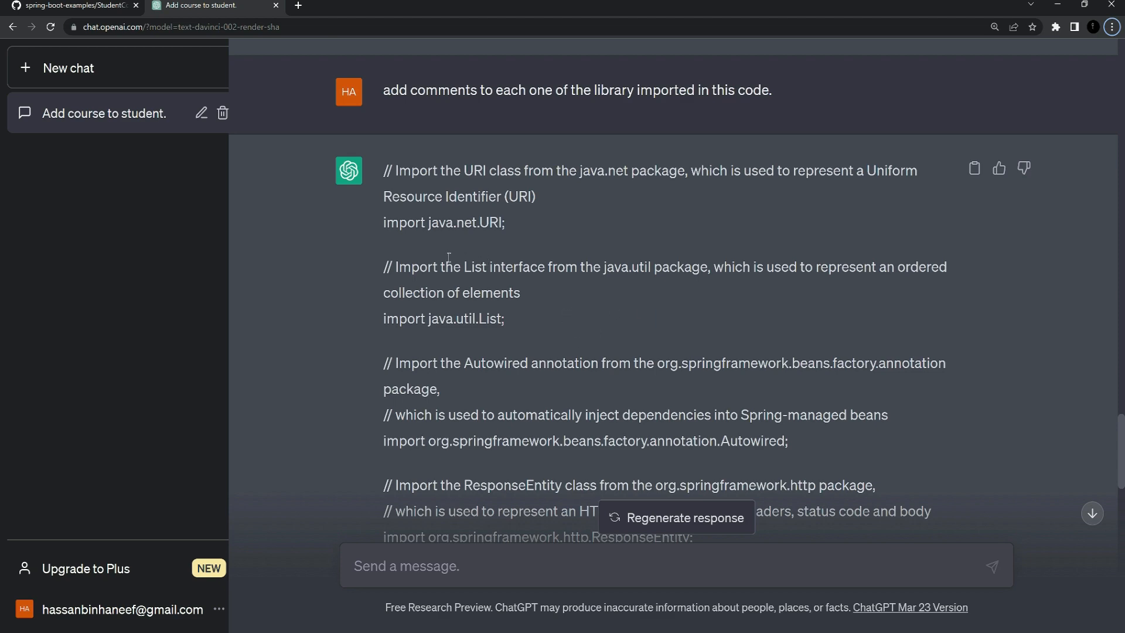
# Read through ChatGPT's commented controller reply, then return to the StudentController source on GitHub.
pyautogui.scroll(-3)
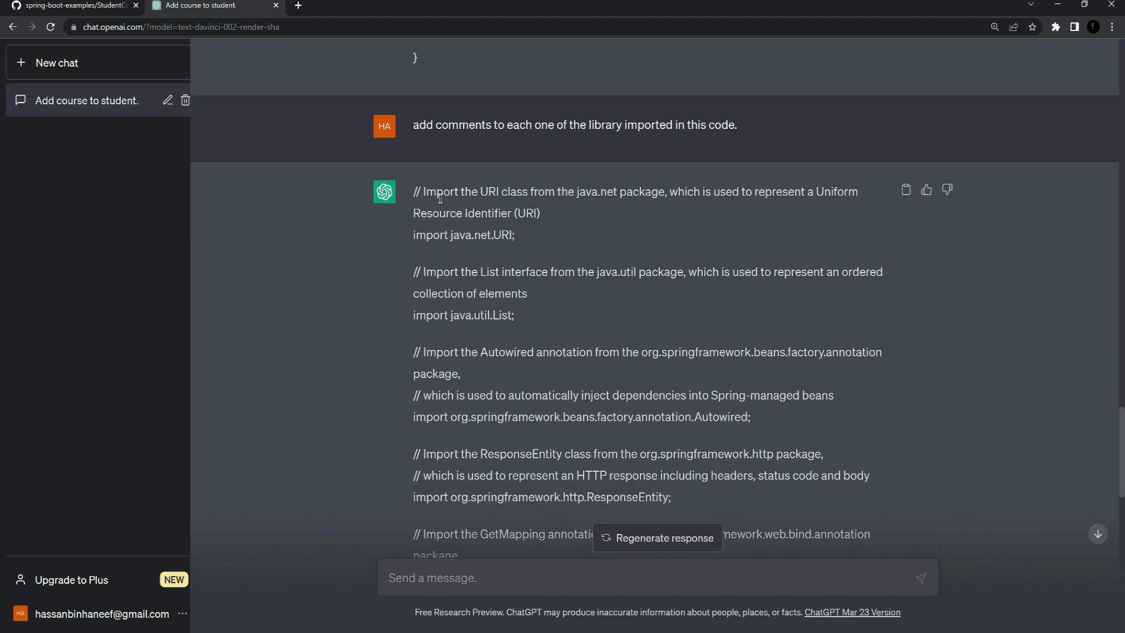
pyautogui.scroll(-3)
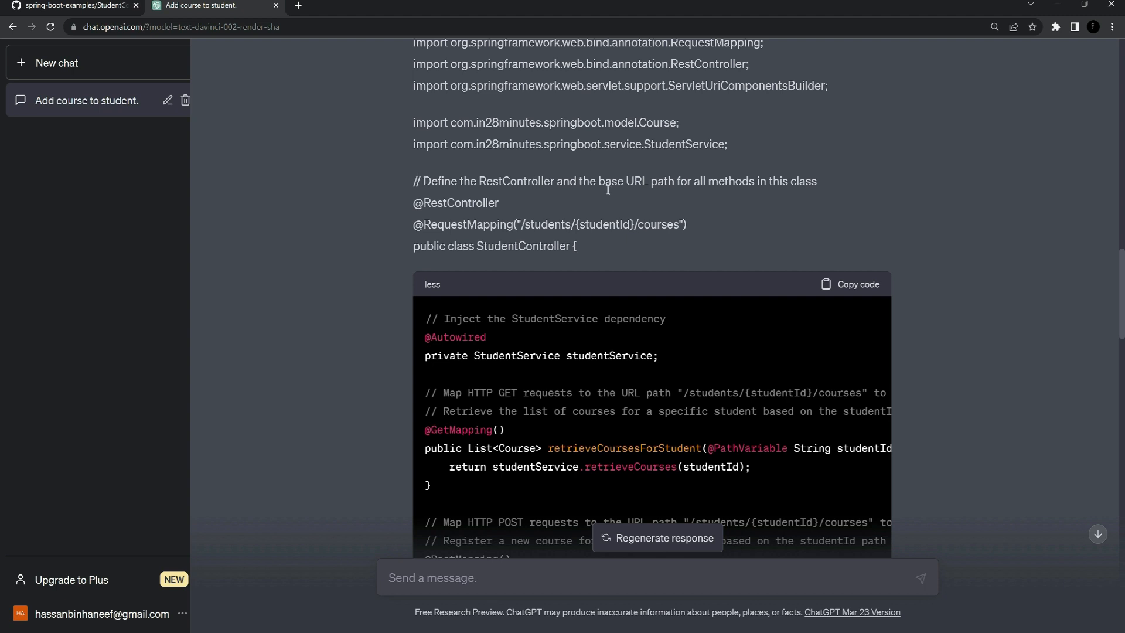
pyautogui.moveTo(752, 195)
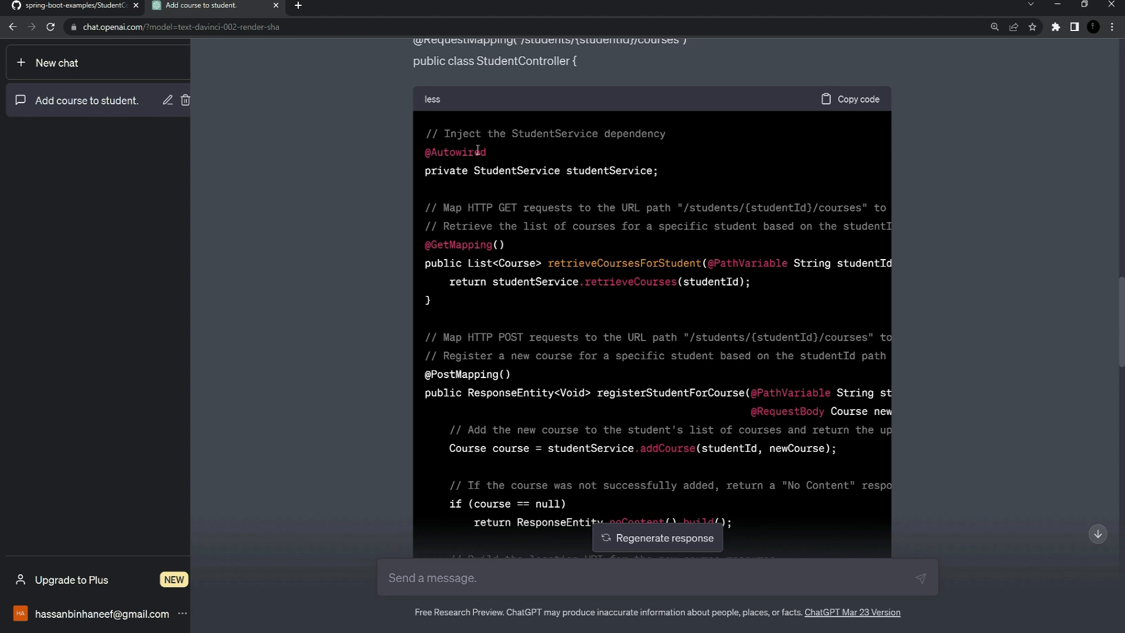
pyautogui.moveTo(735, 167)
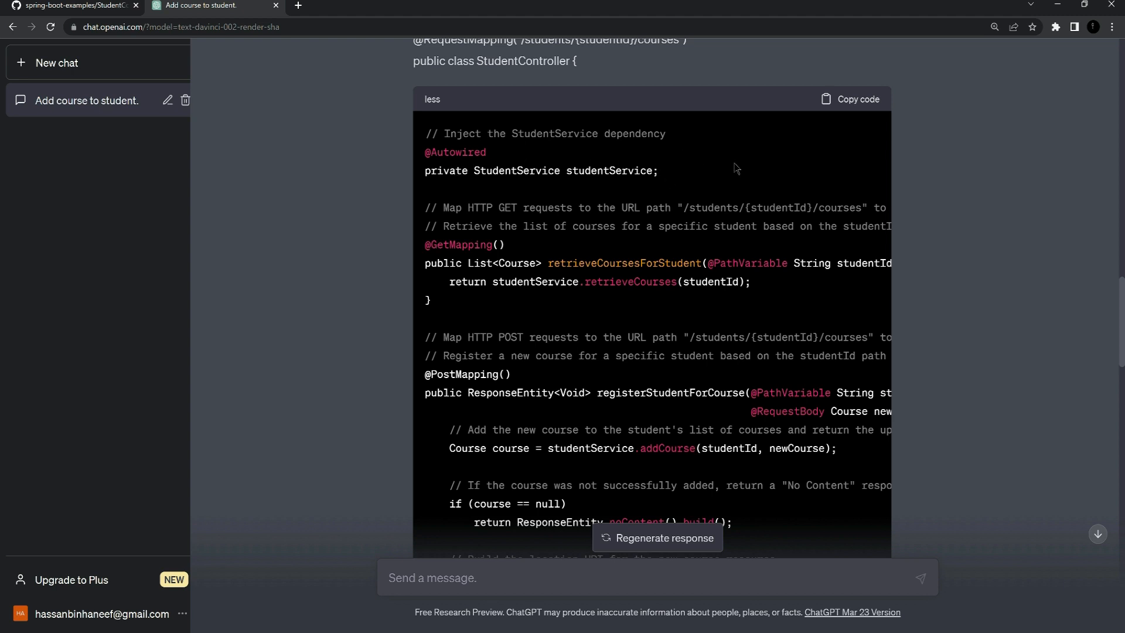
pyautogui.moveTo(530, 221)
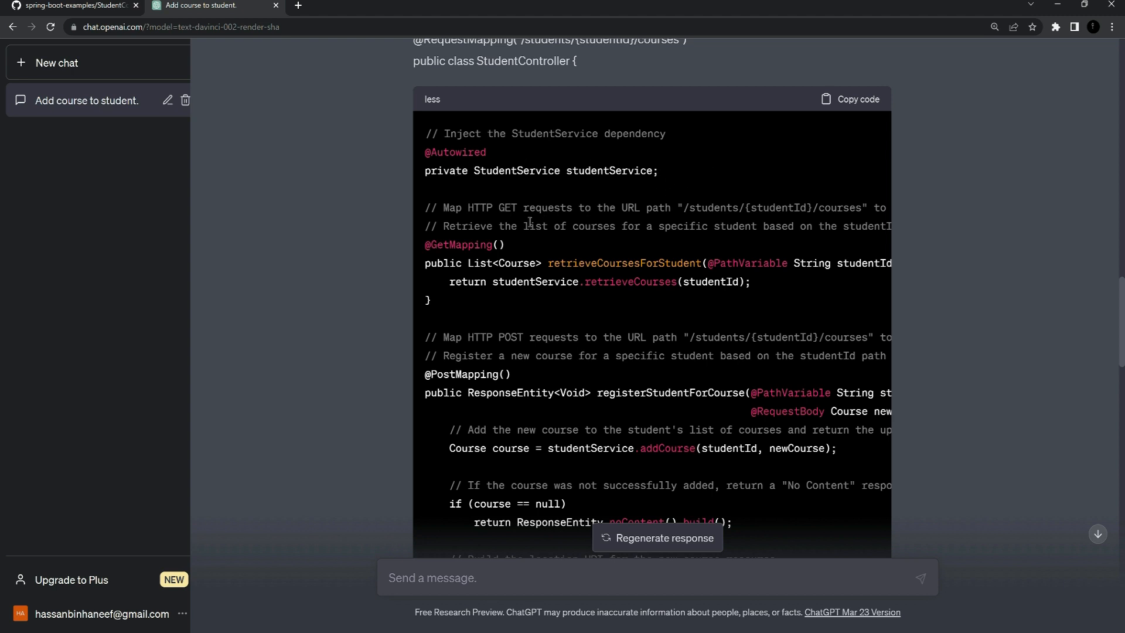
pyautogui.scroll(-3)
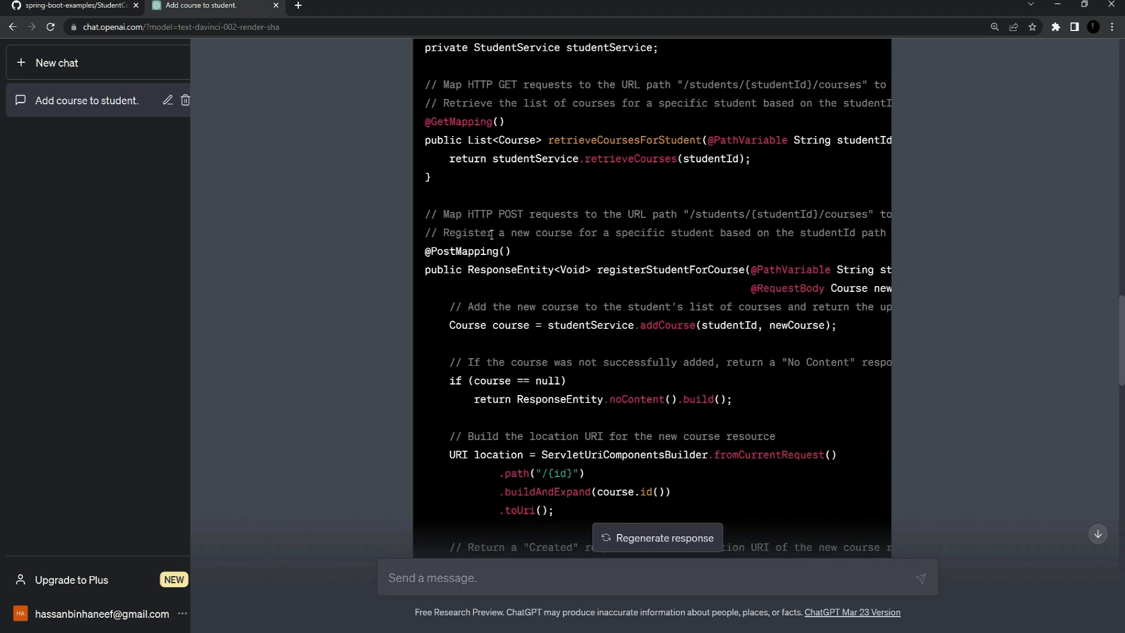
pyautogui.scroll(-3)
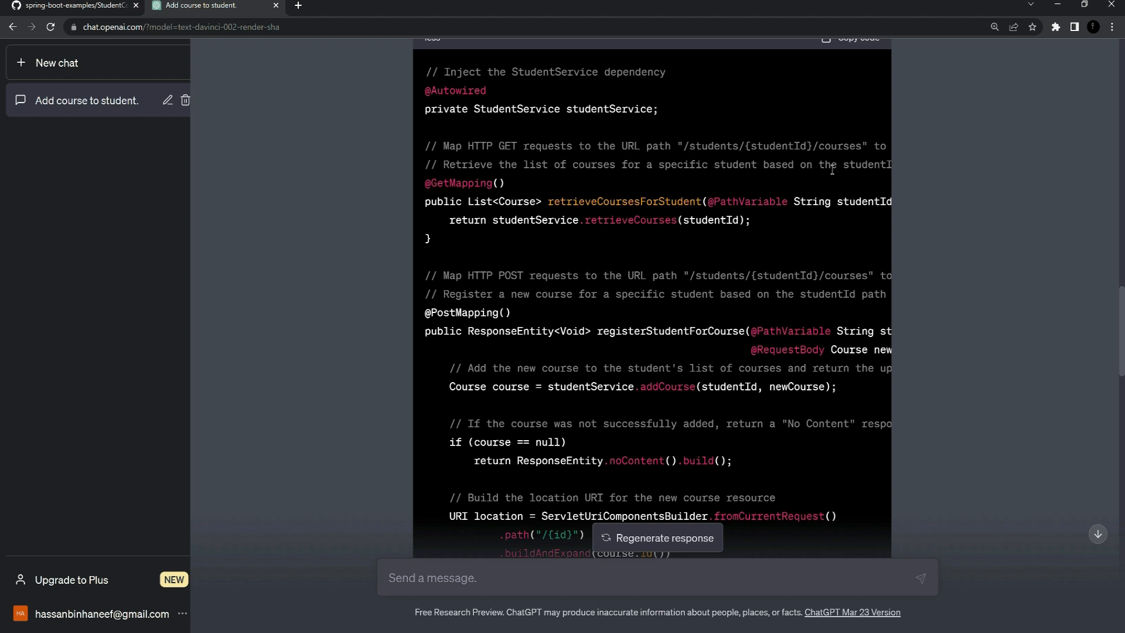
pyautogui.scroll(-3)
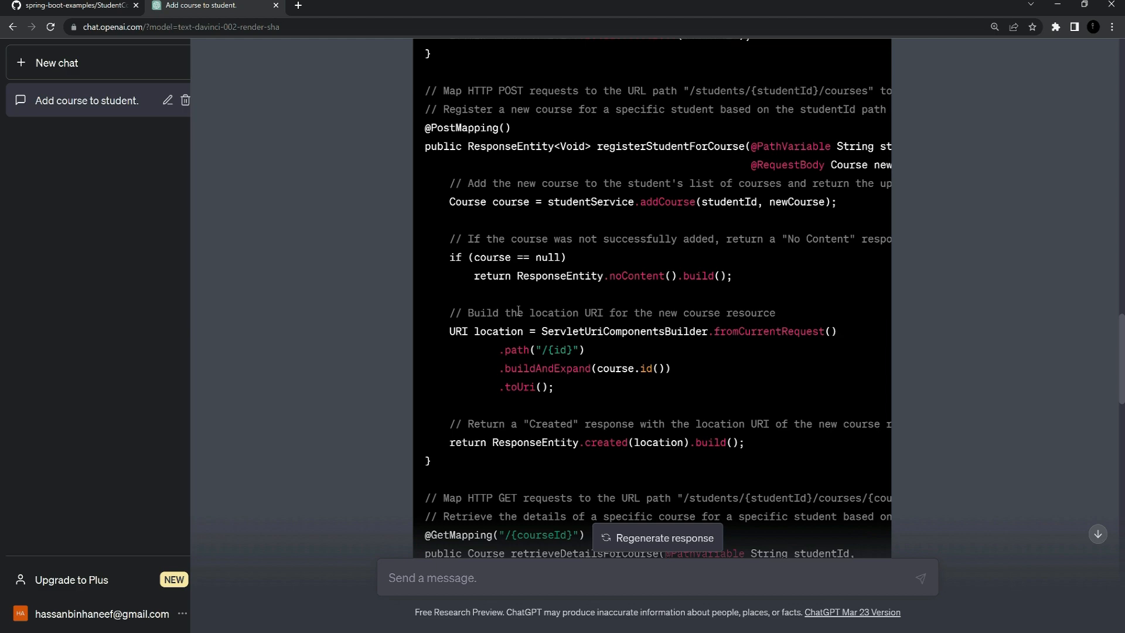
pyautogui.scroll(-3)
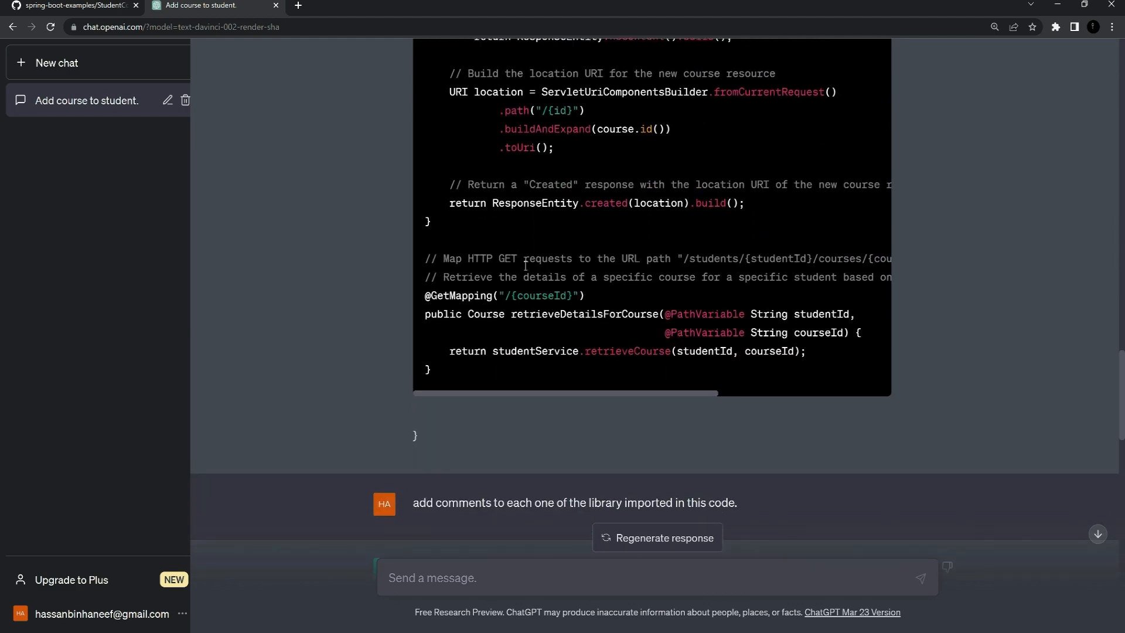
pyautogui.click(71, 5)
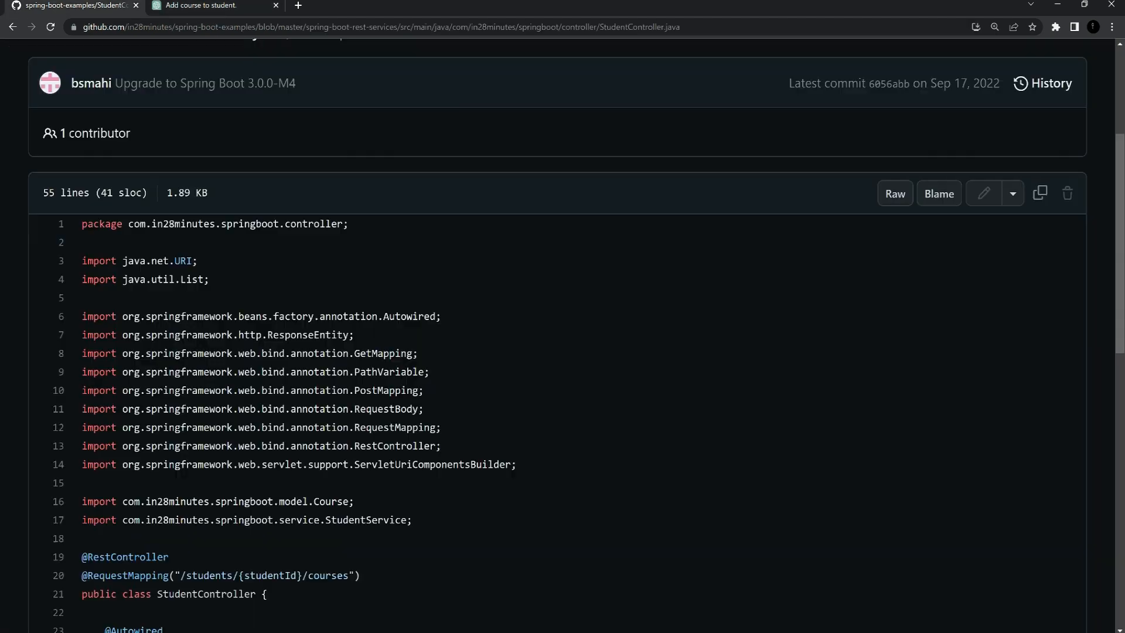
# Glance over the original StudentController imports and return to ChatGPT's commented-imports reply.
pyautogui.scroll(-3)
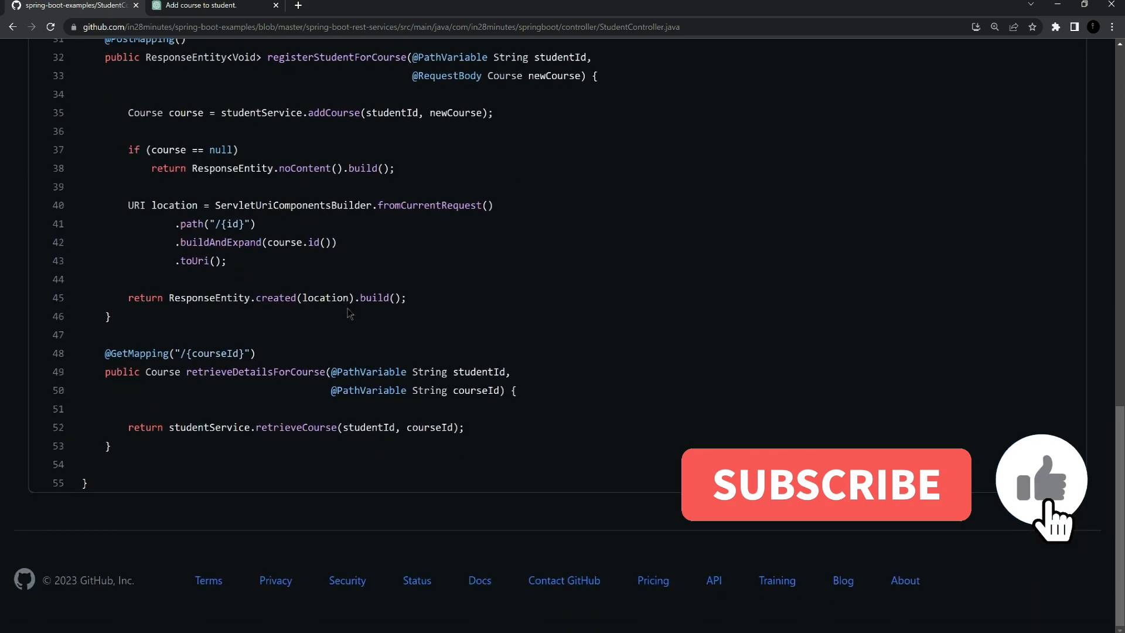
pyautogui.click(208, 6)
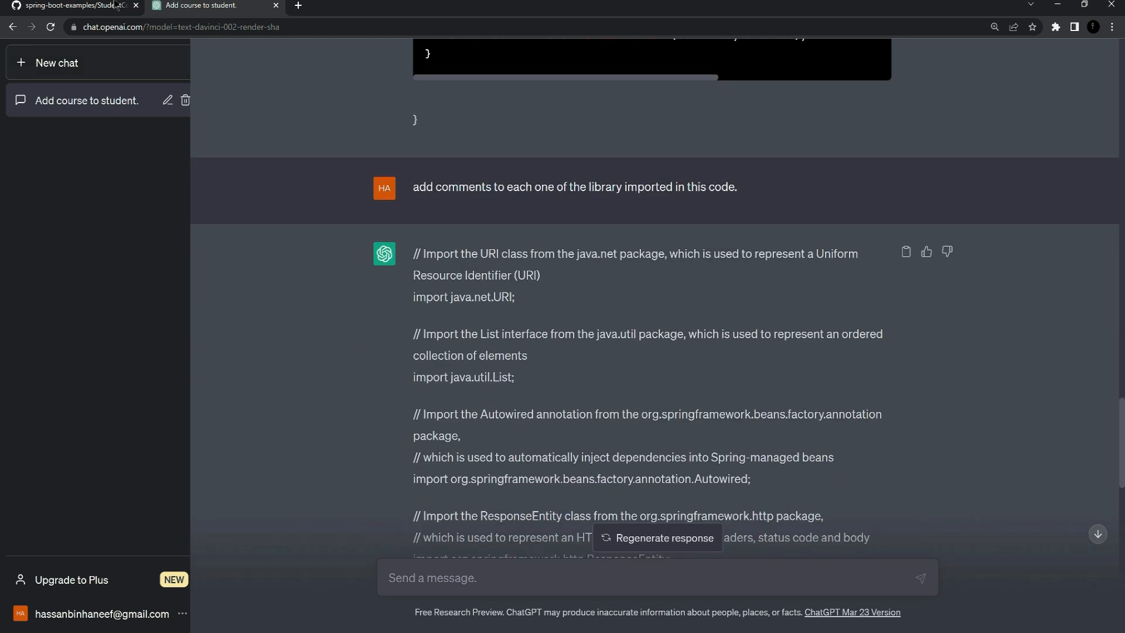
# Open WelcomeController.java on GitHub and paste its code into a new ChatGPT message.
pyautogui.click(72, 4)
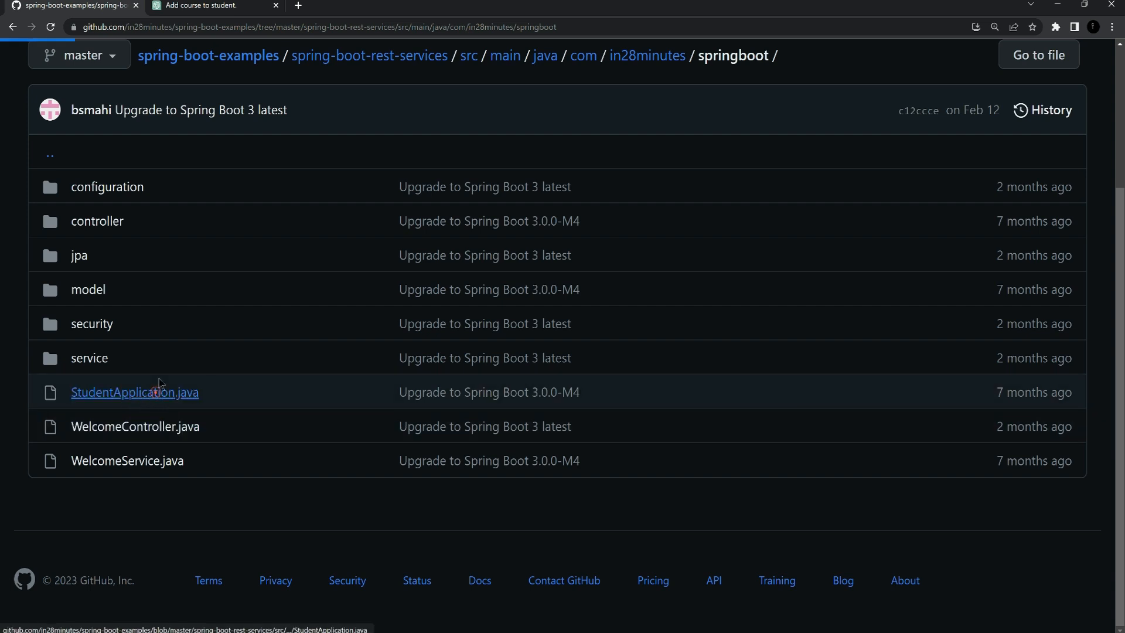
pyautogui.click(135, 391)
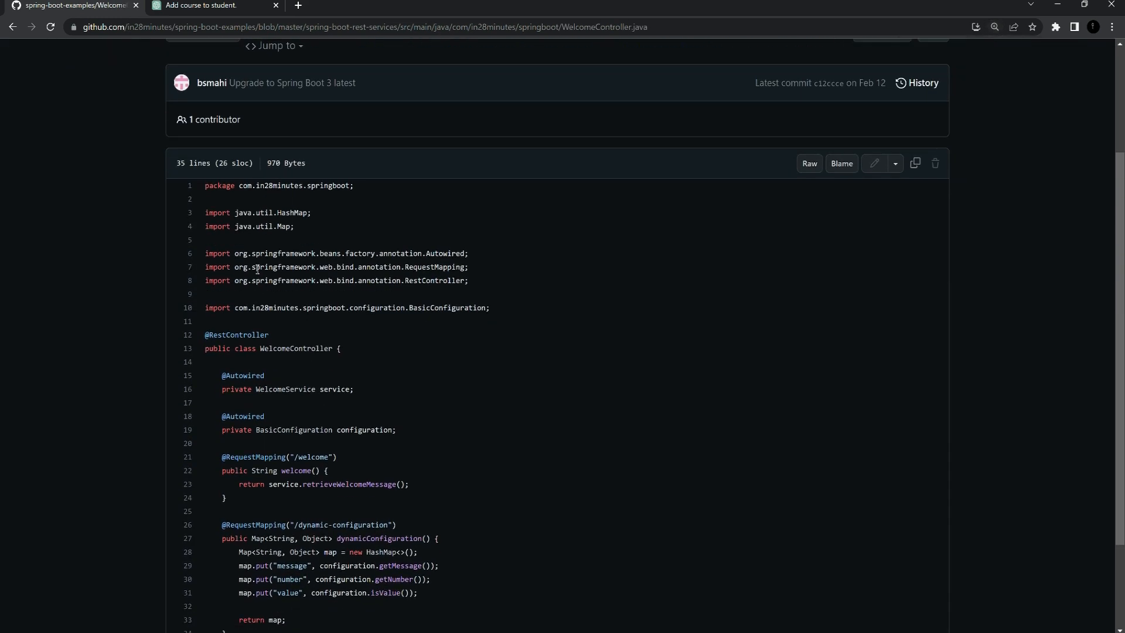
pyautogui.click(208, 6)
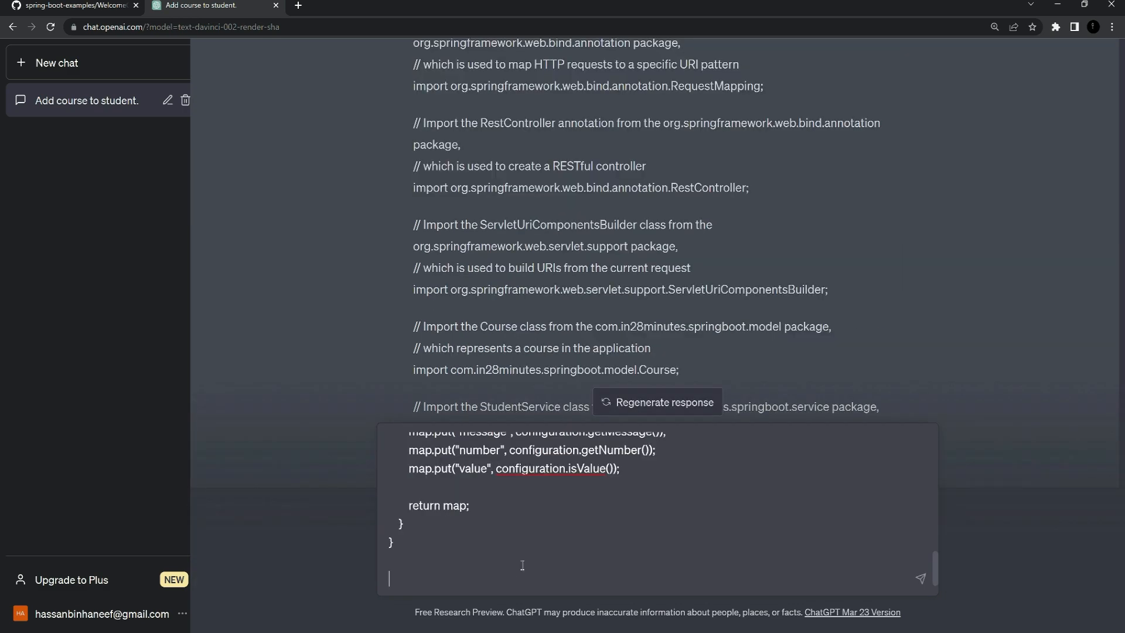
pyautogui.moveTo(825, 433)
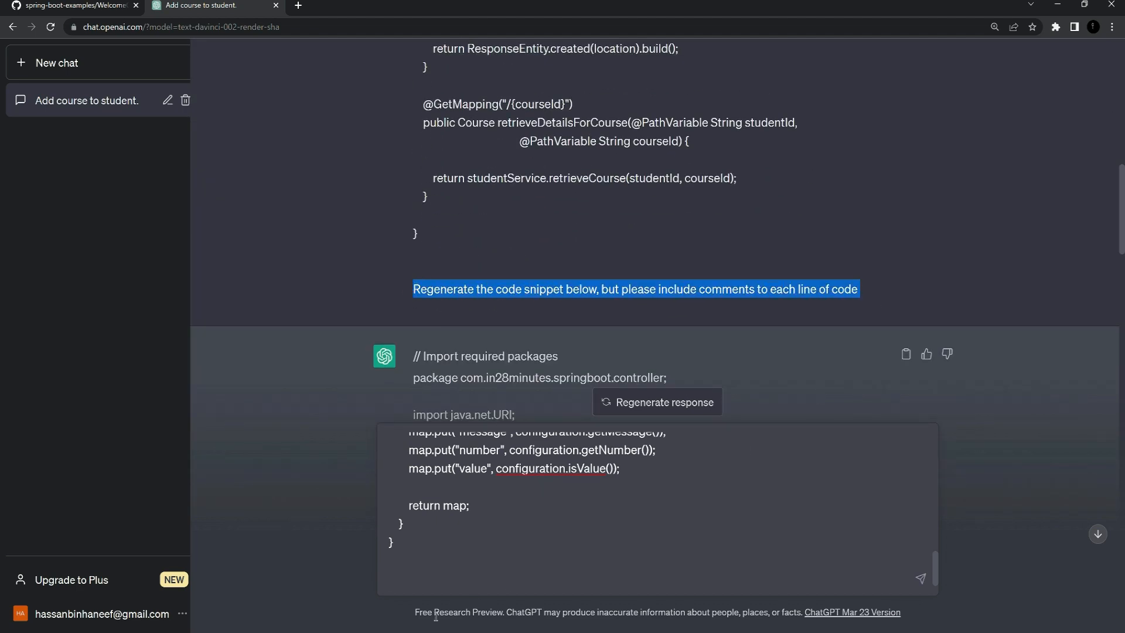
# Send the WelcomeController code with the per-line comments regeneration prompt.
pyautogui.write('Regenerate the code snippet below, but please include comments to each line of code')
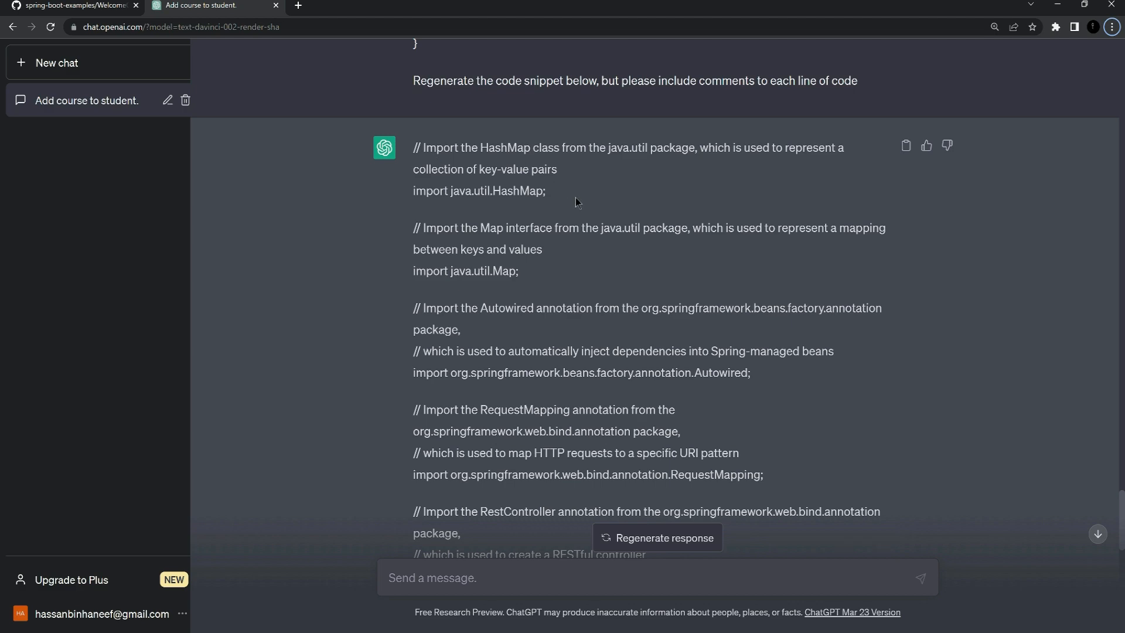
# Read through the commented WelcomeController reply covering imports, injected fields and both request mappings.
pyautogui.scroll(-3)
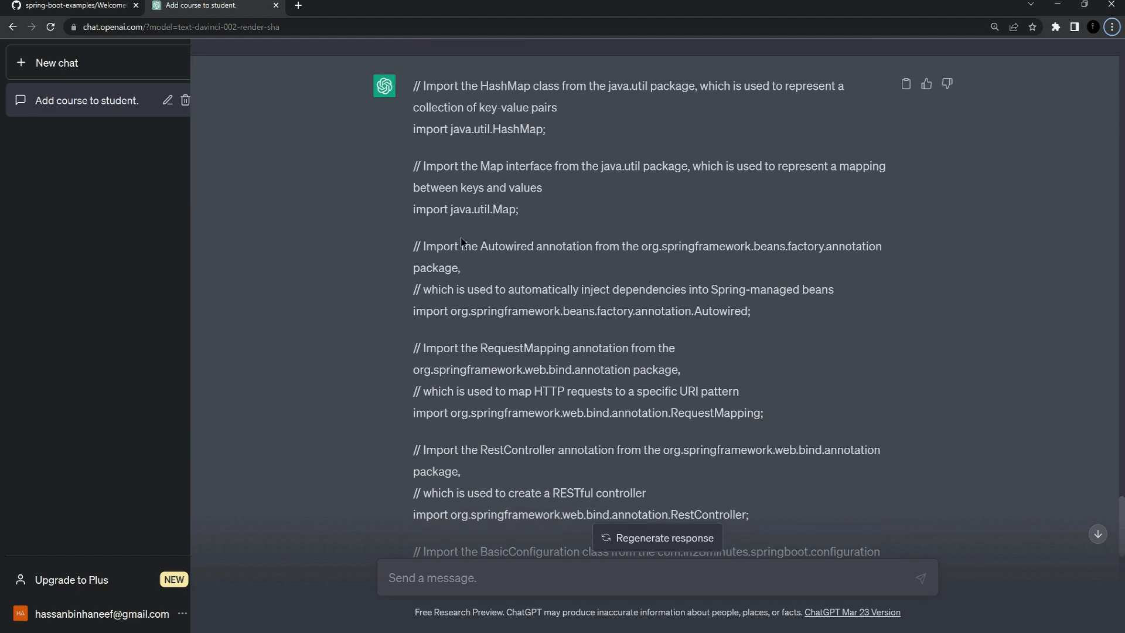
pyautogui.scroll(-3)
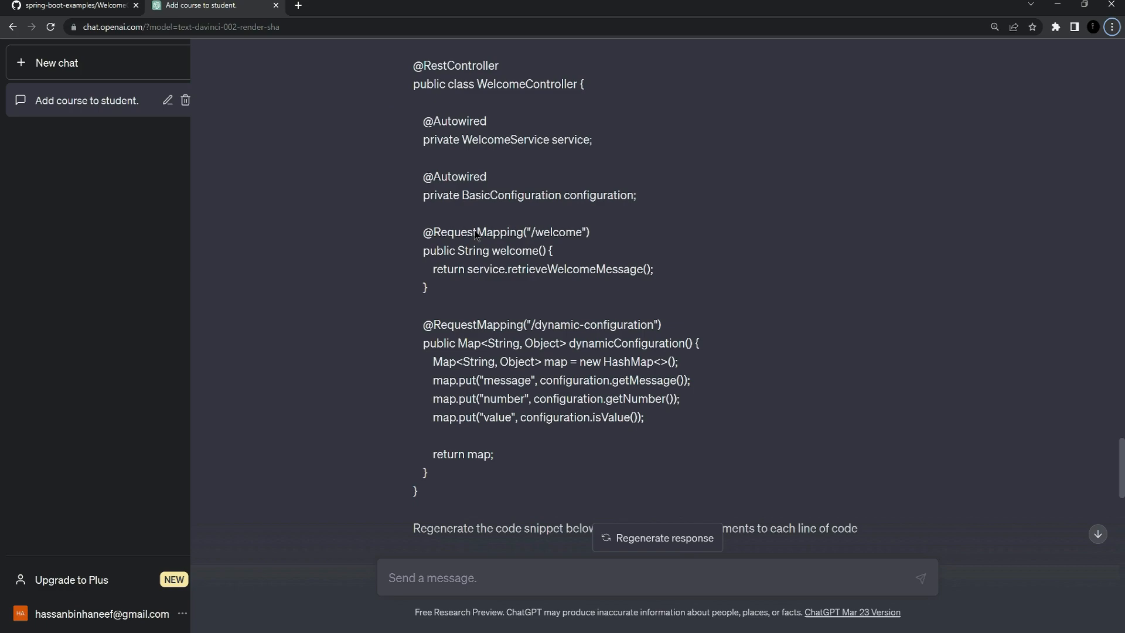
pyautogui.scroll(-3)
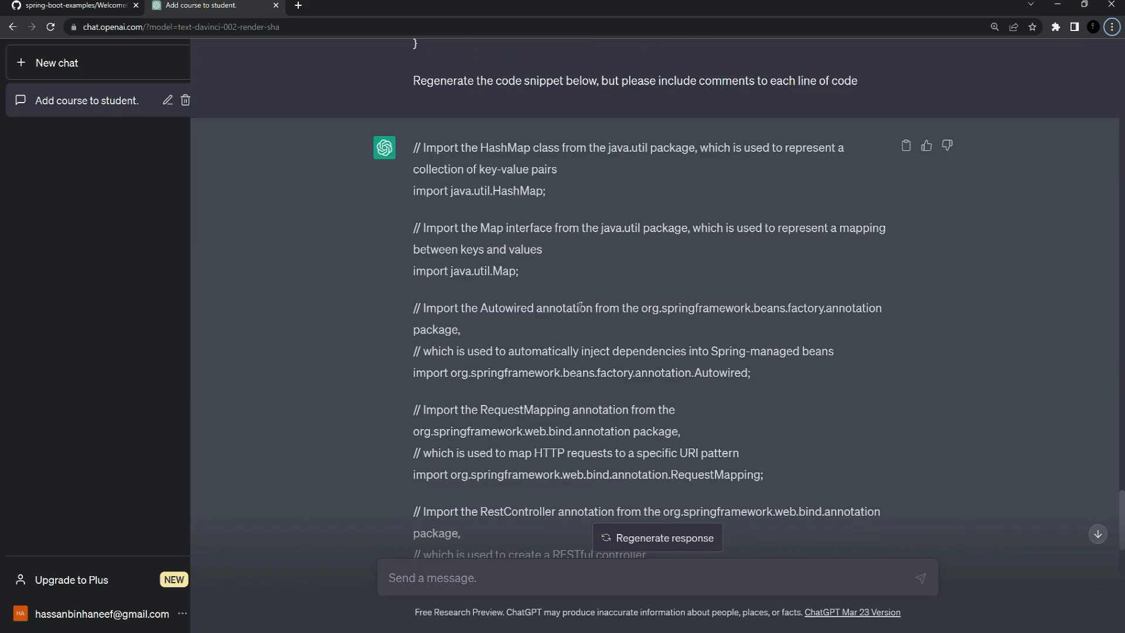
pyautogui.scroll(-3)
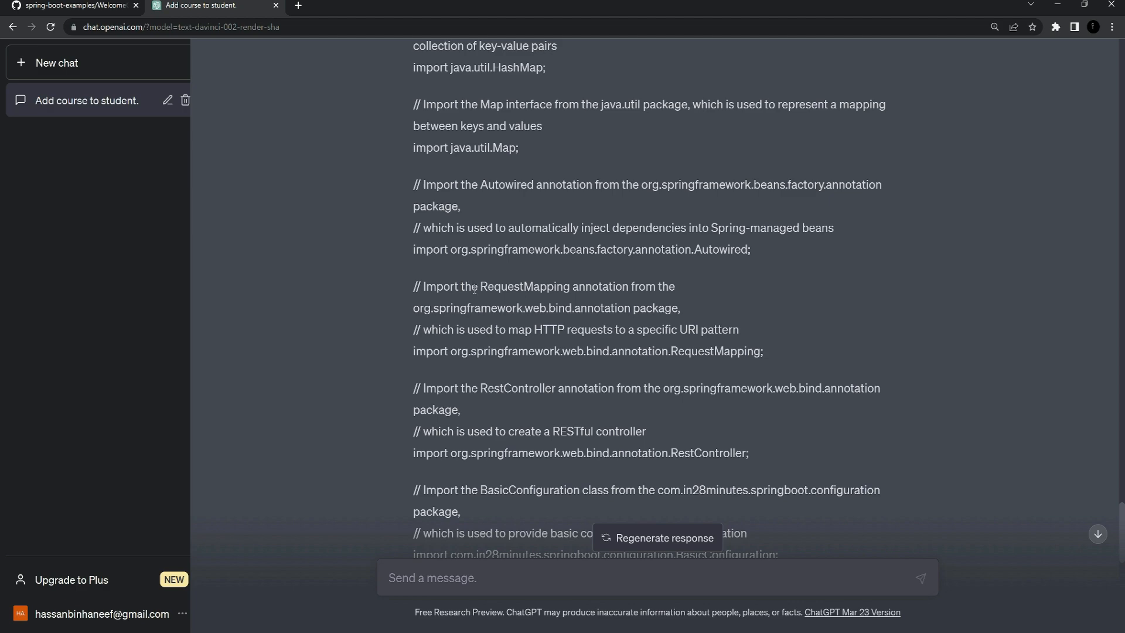
pyautogui.scroll(-3)
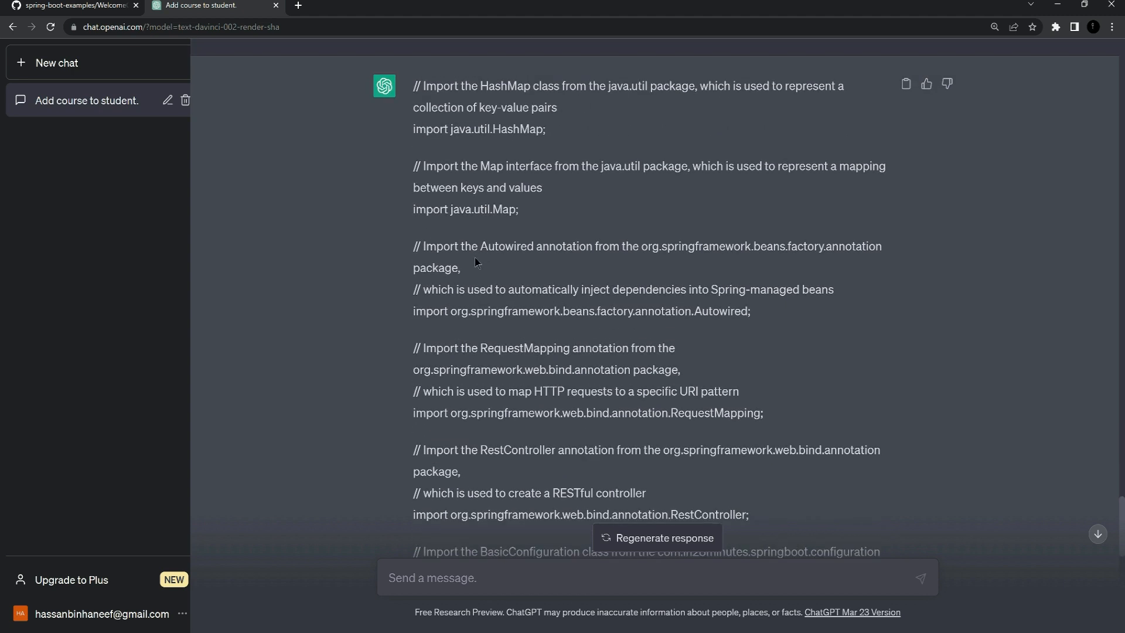
pyautogui.scroll(-3)
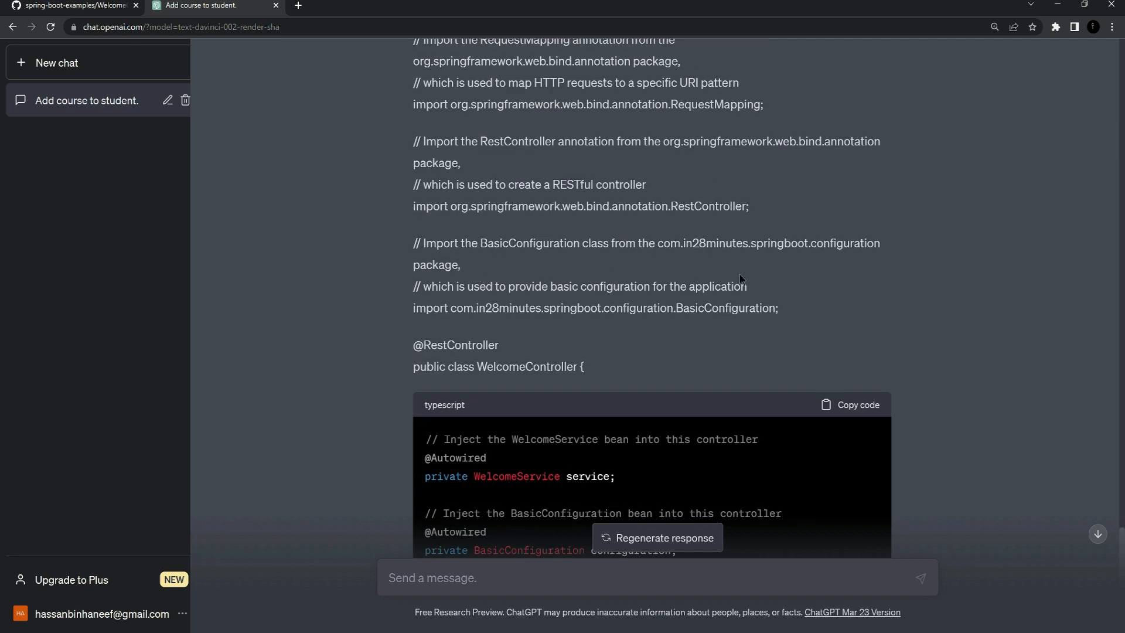
pyautogui.scroll(-3)
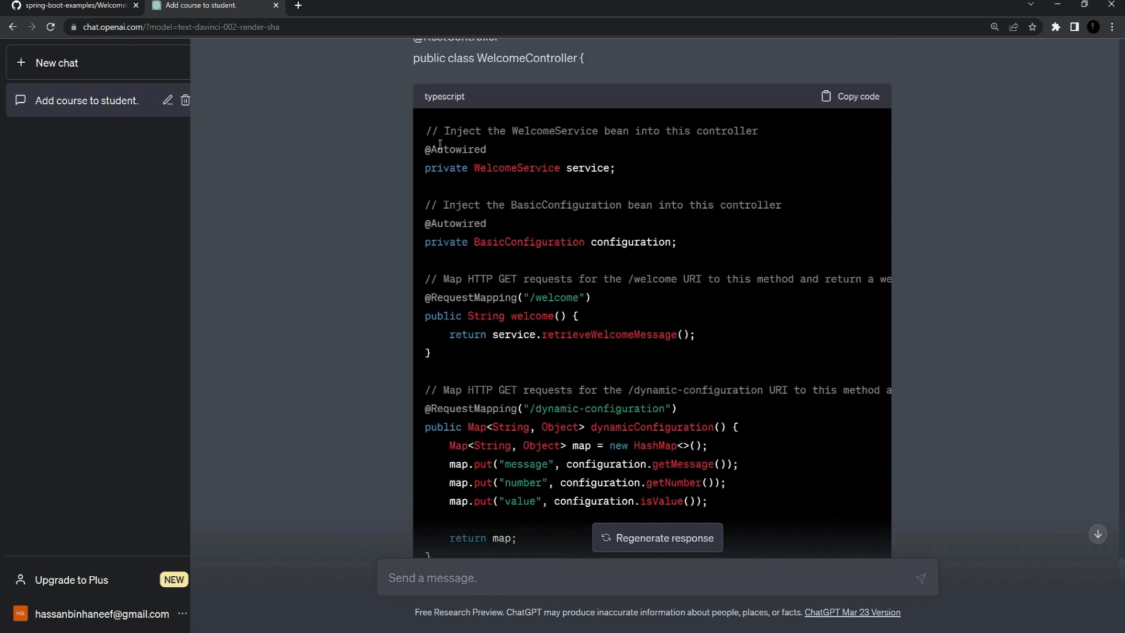
pyautogui.scroll(-3)
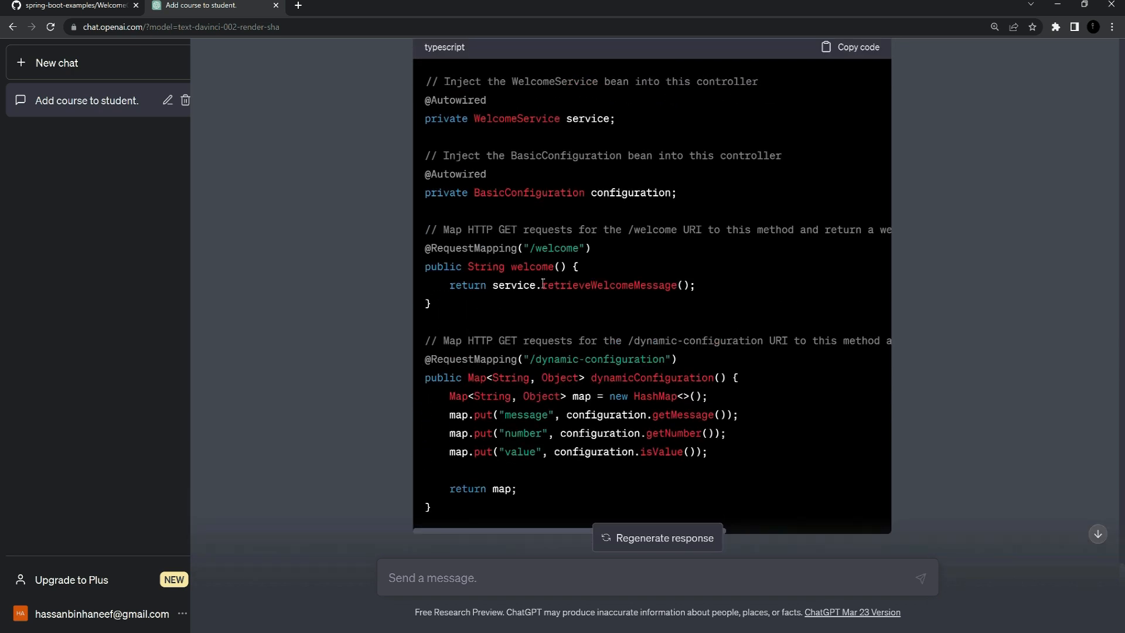
pyautogui.scroll(-3)
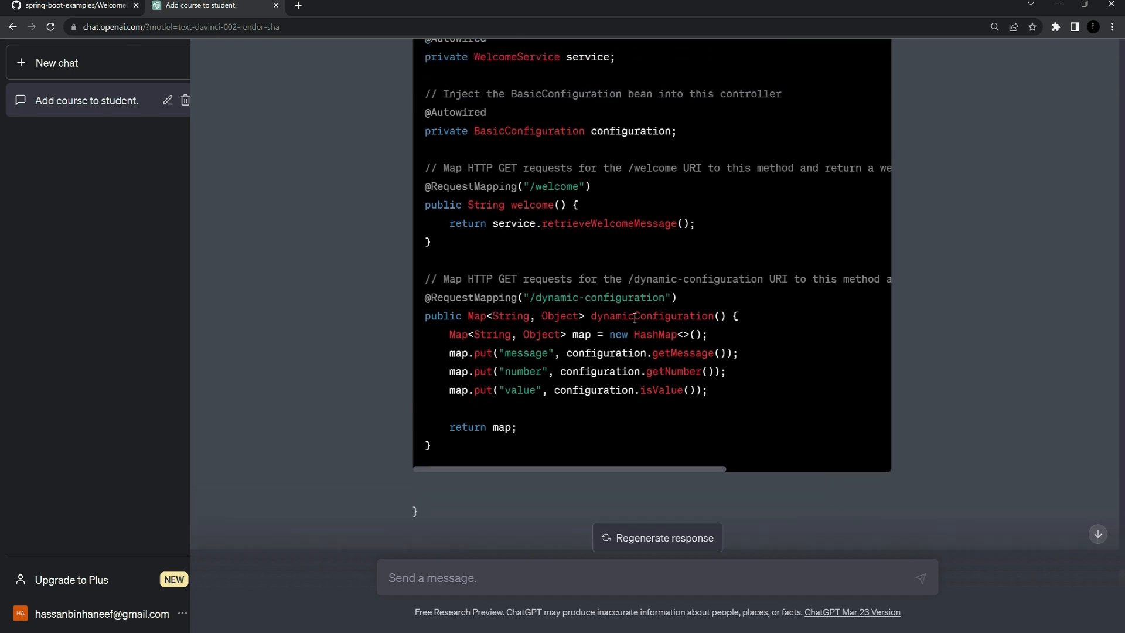
pyautogui.scroll(3)
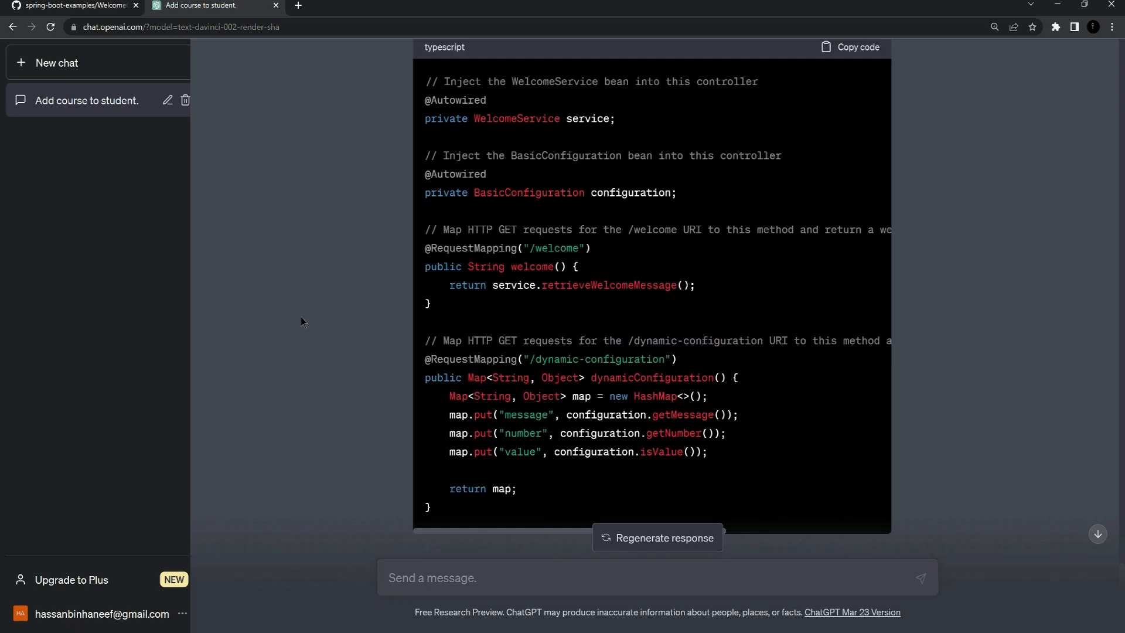
pyautogui.moveTo(321, 327)
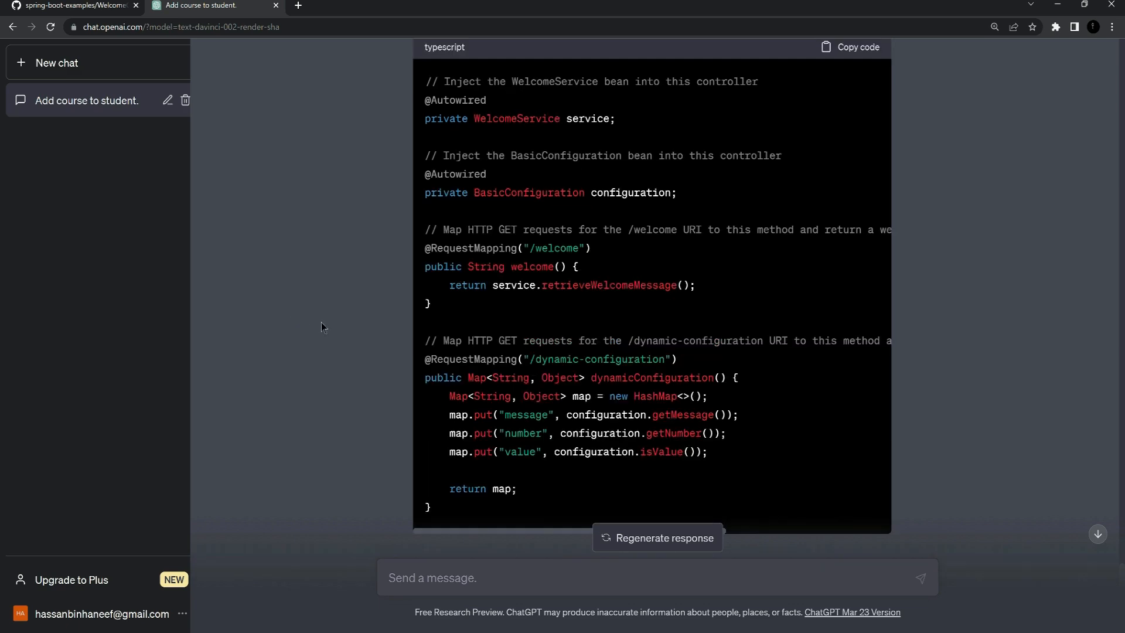